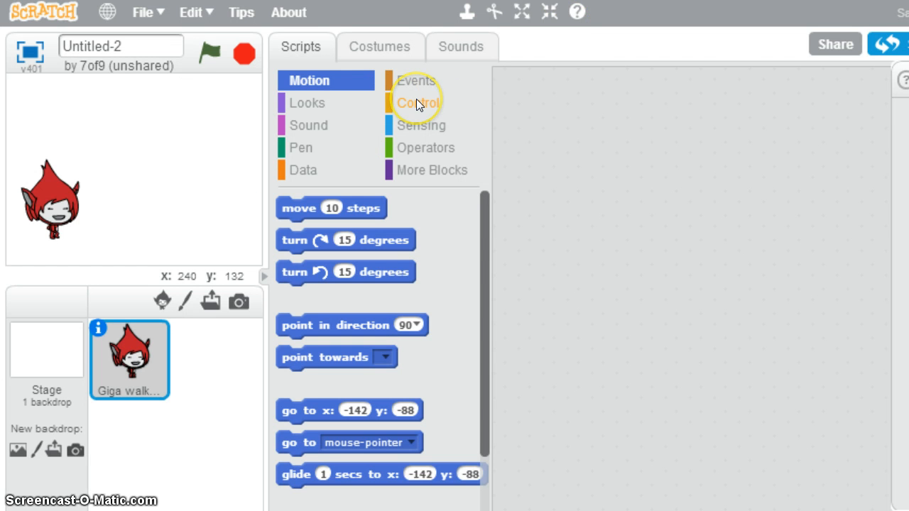
mouse_move(324, 80)
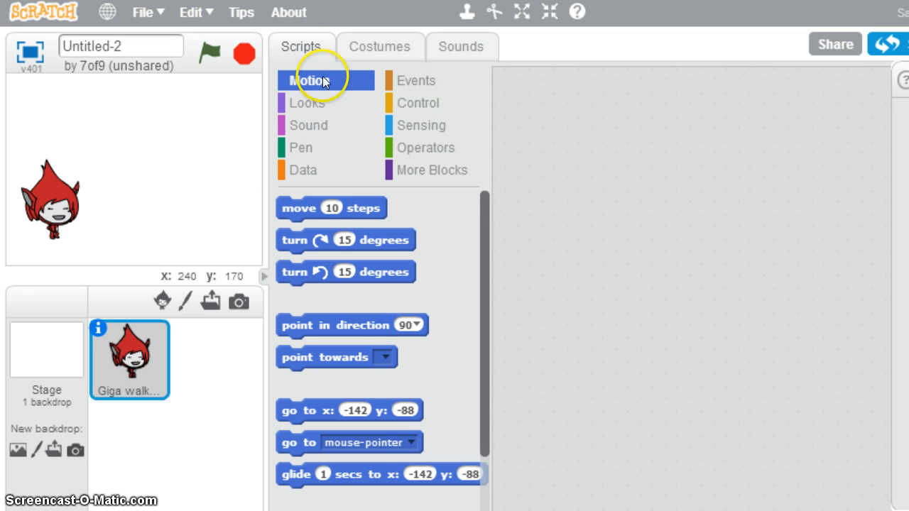
mouse_move(307, 103)
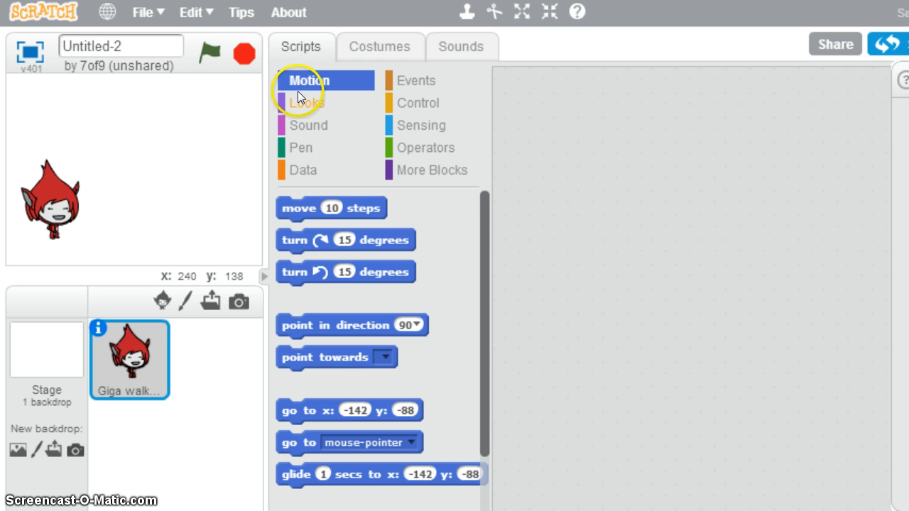
mouse_move(300, 109)
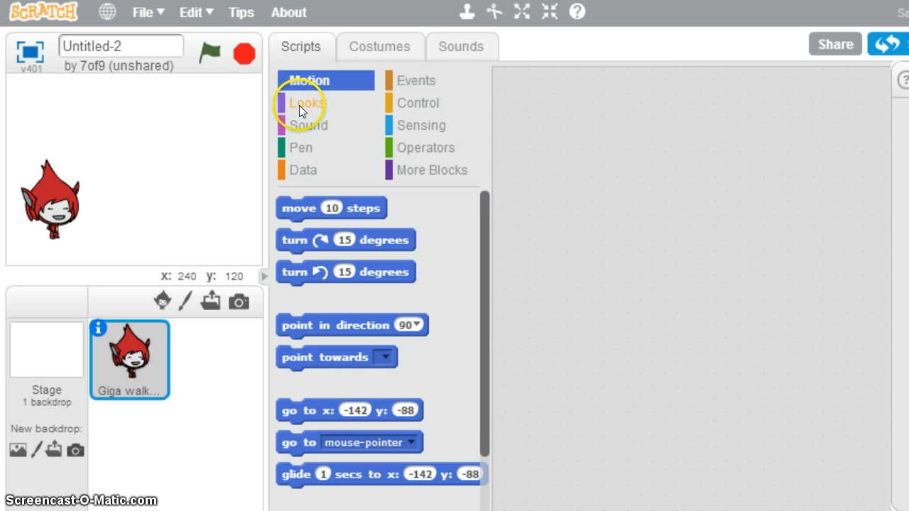
Show the Looks blocks and enter 'what is 2' as a say block's message.
left_click(307, 102)
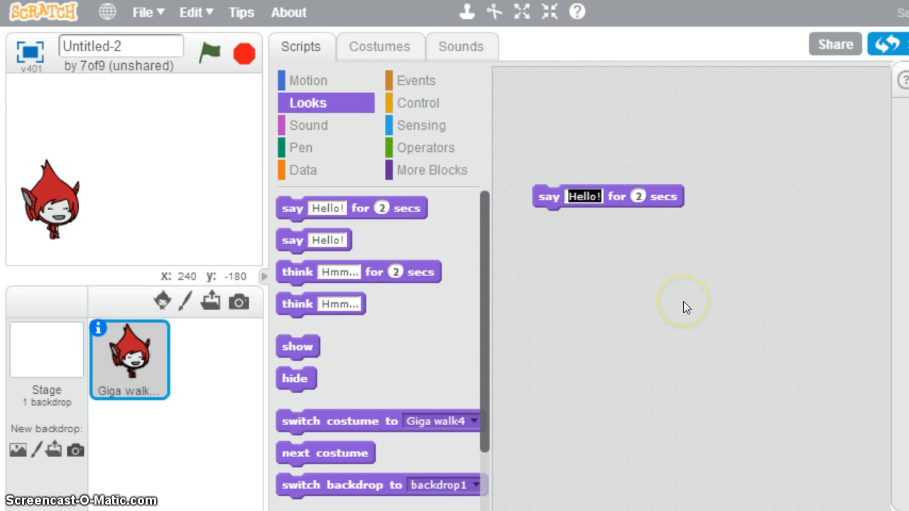
type("what is")
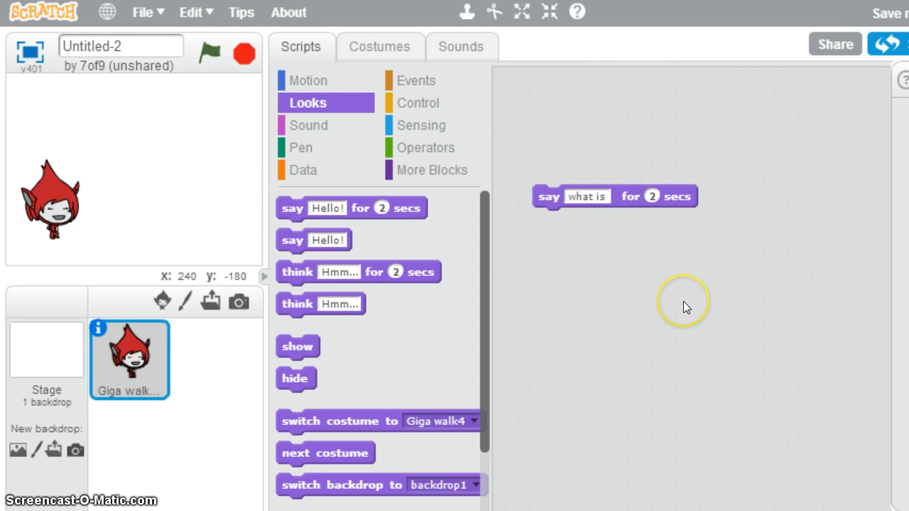
type("2 X 4?")
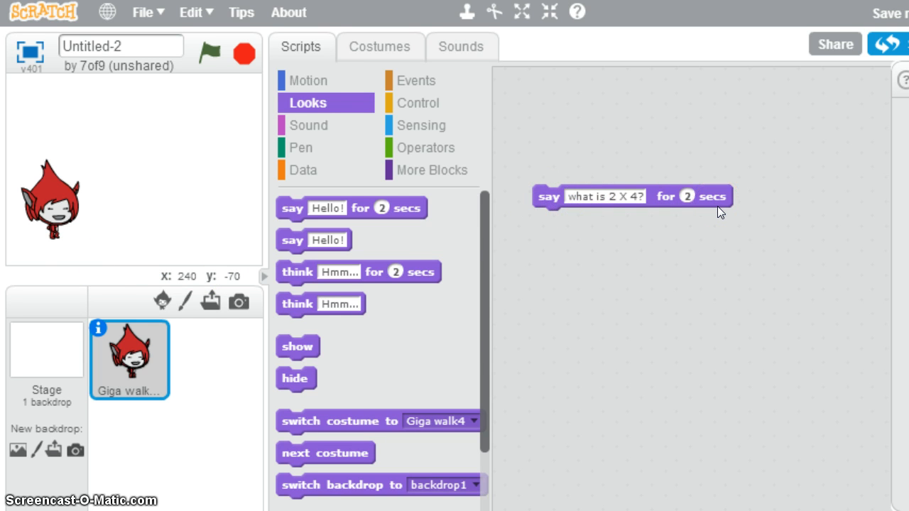
mouse_move(548, 197)
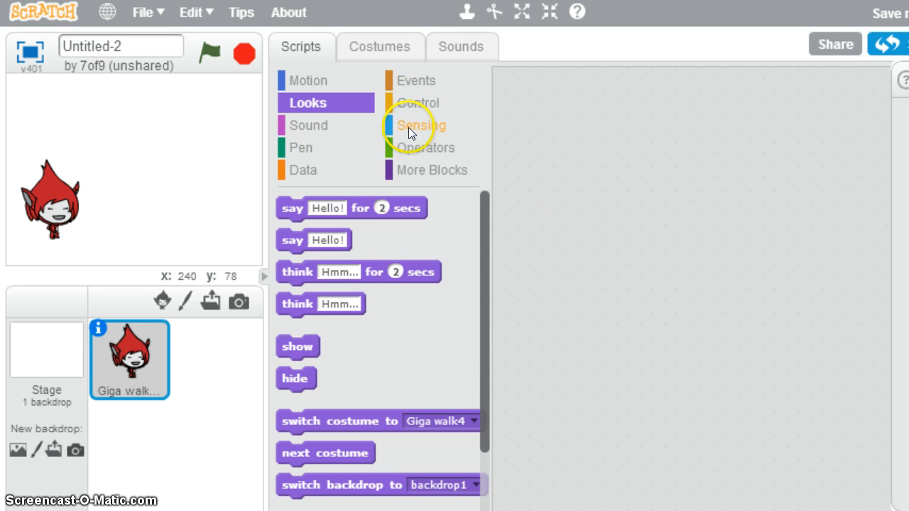
Show the Sensing palette listing the ask and wait and answer blocks.
left_click(421, 125)
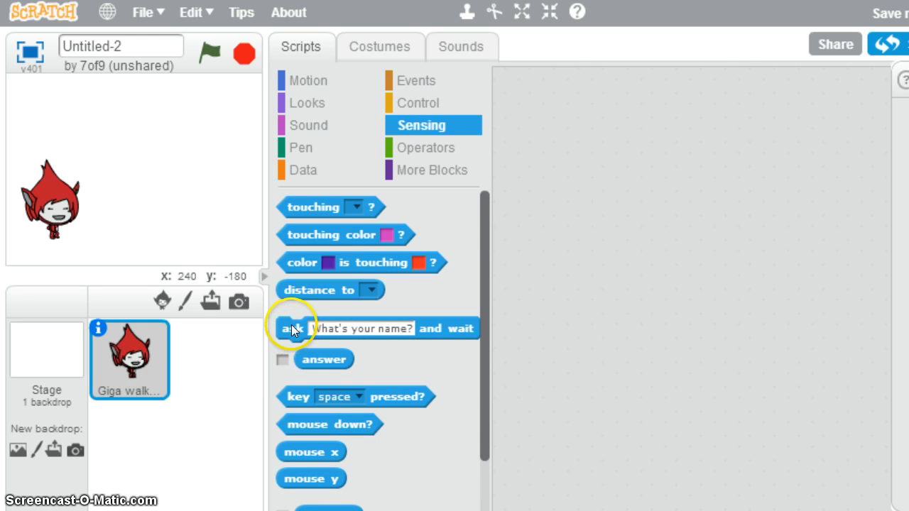
mouse_move(436, 325)
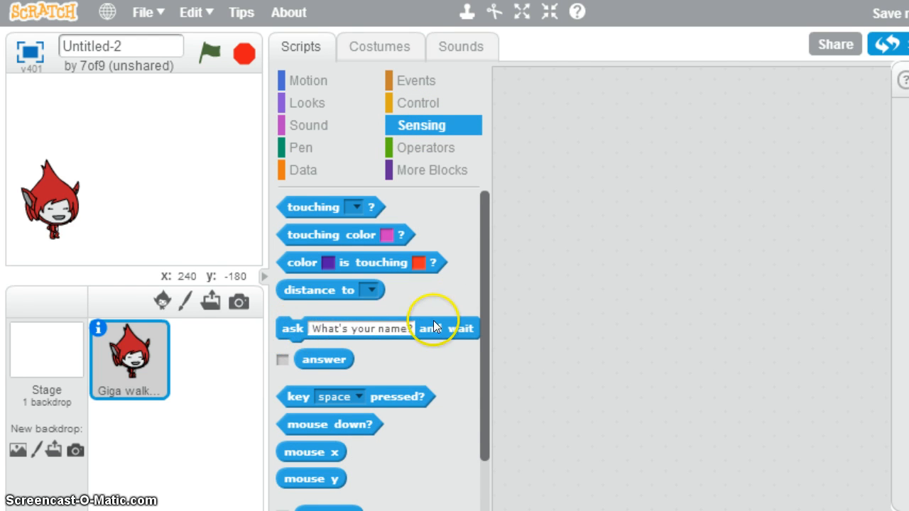
mouse_move(421, 315)
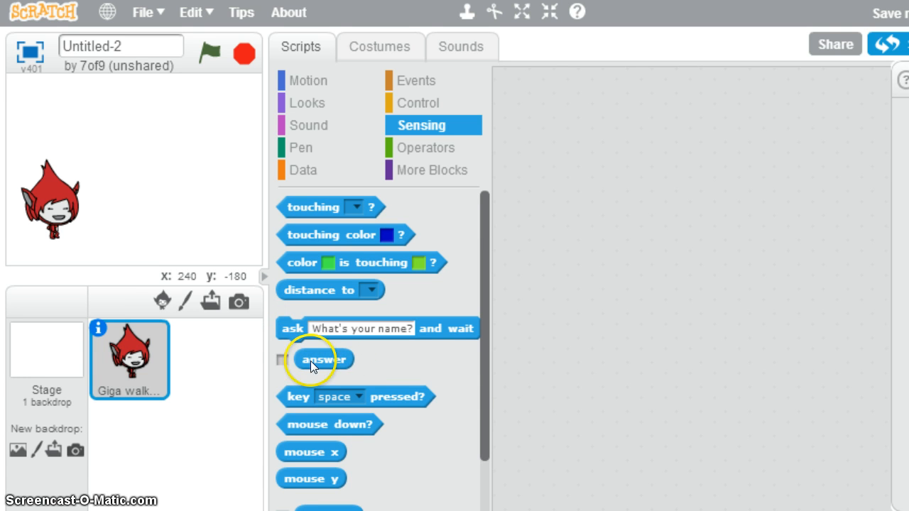
mouse_move(290, 328)
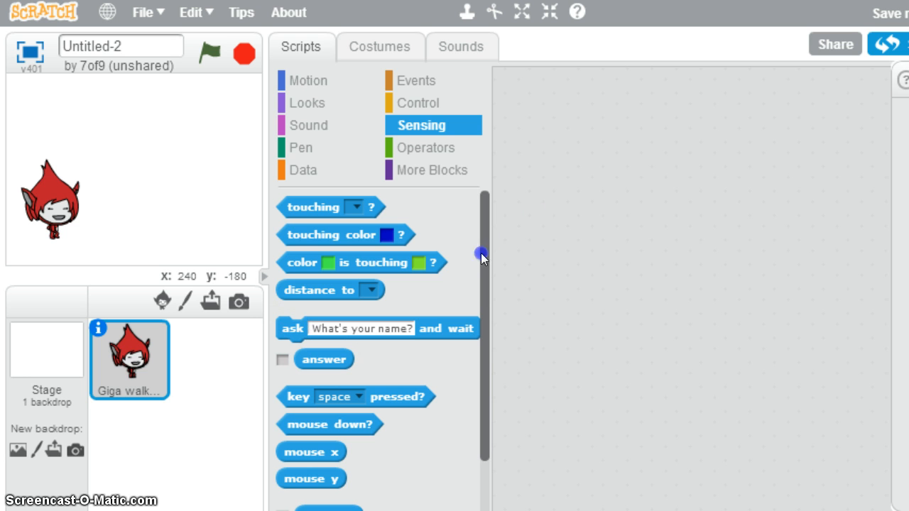
Drop an ask and wait block into the scripts area asking 'what is 2 X 4?'.
left_click_drag(376, 328, 639, 188)
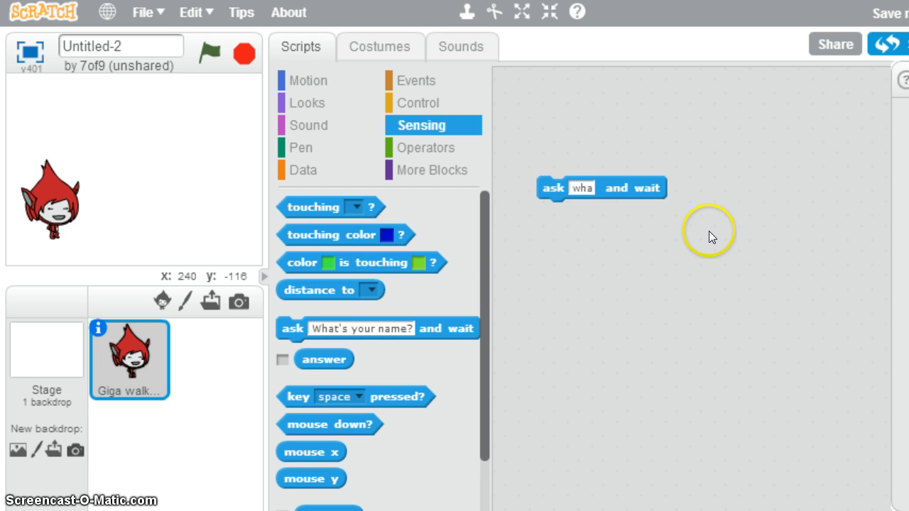
type("what is 2")
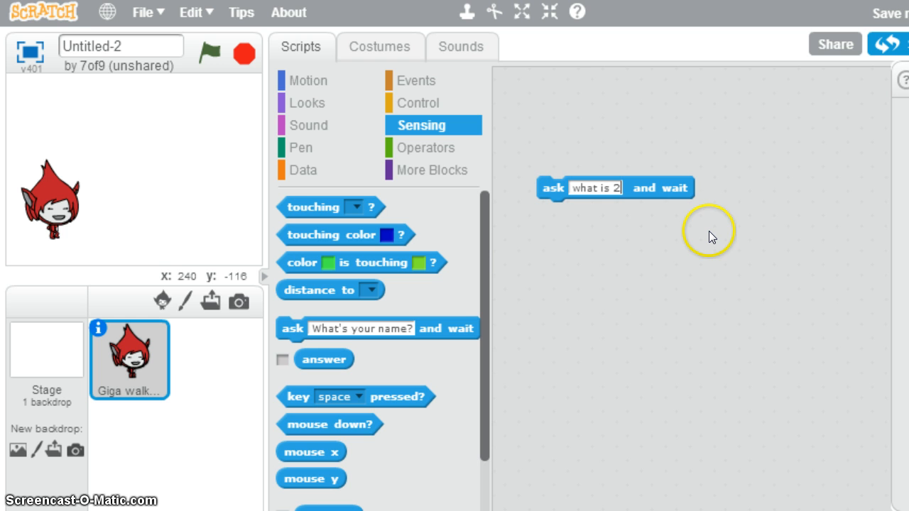
type("X")
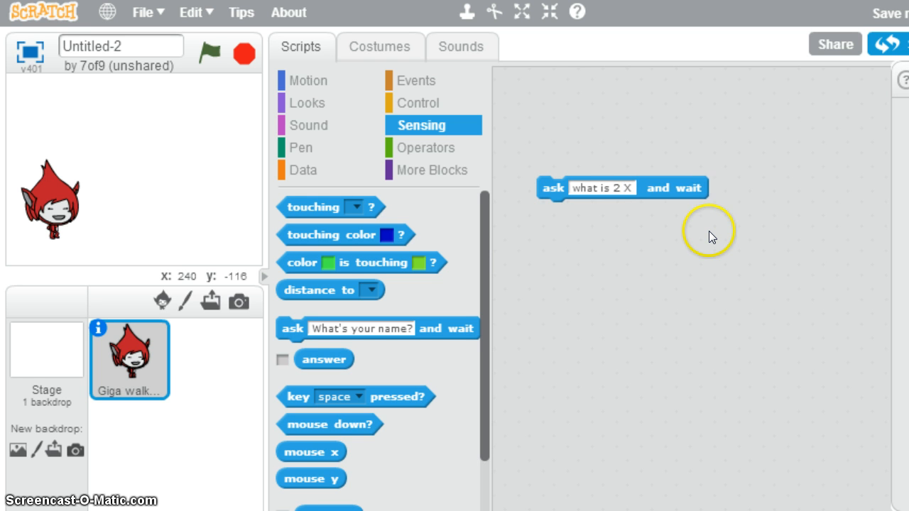
type("4?")
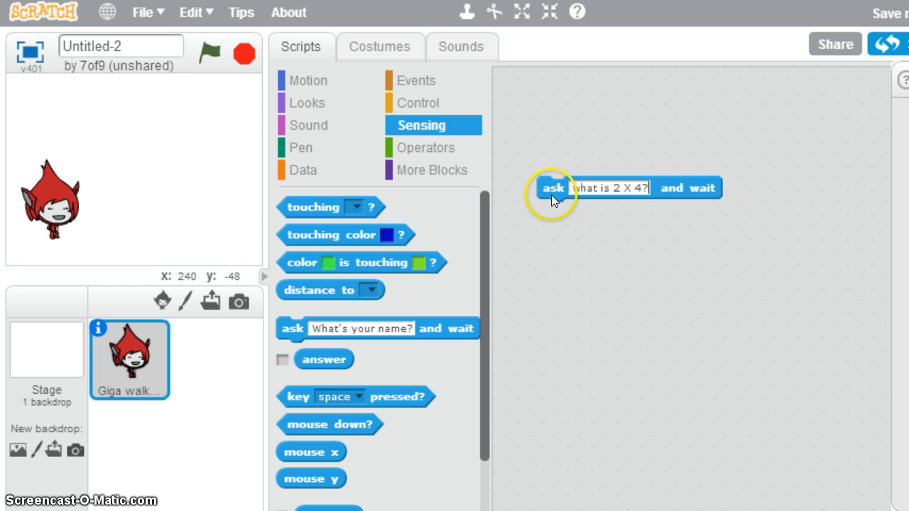
left_click(208, 52)
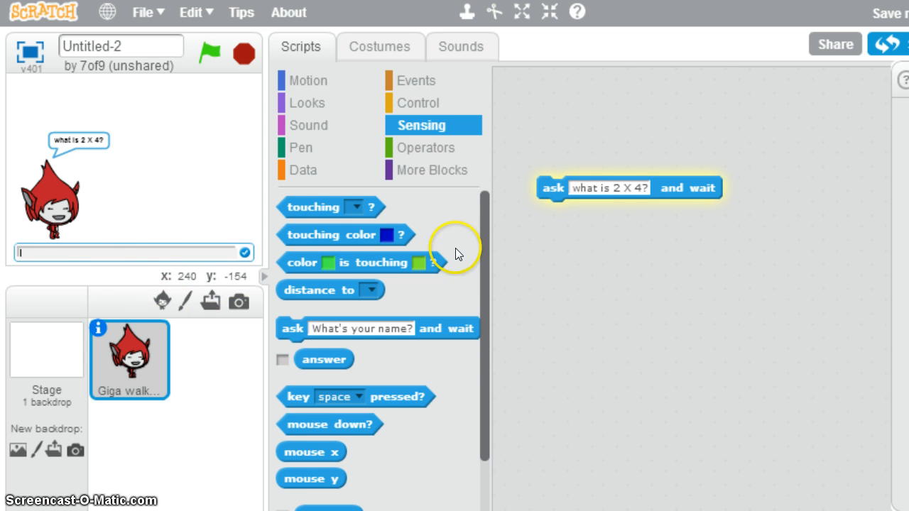
mouse_move(42, 256)
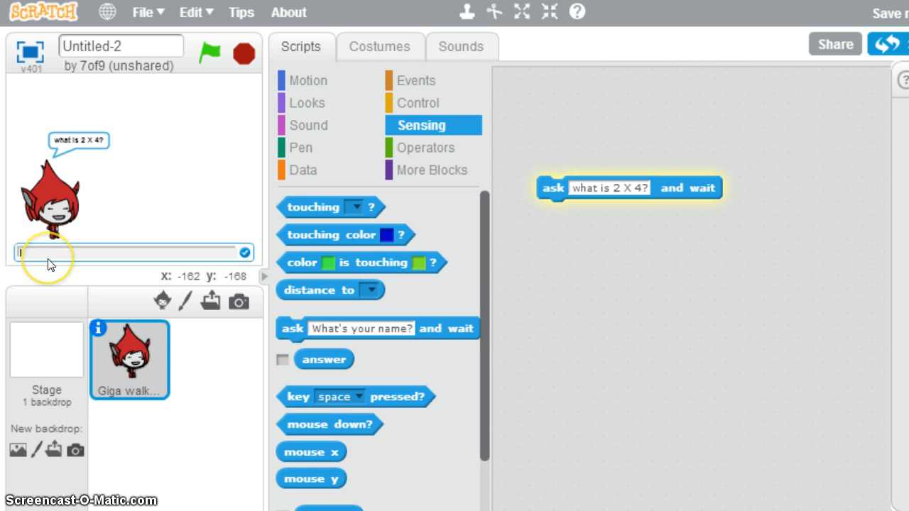
type("8")
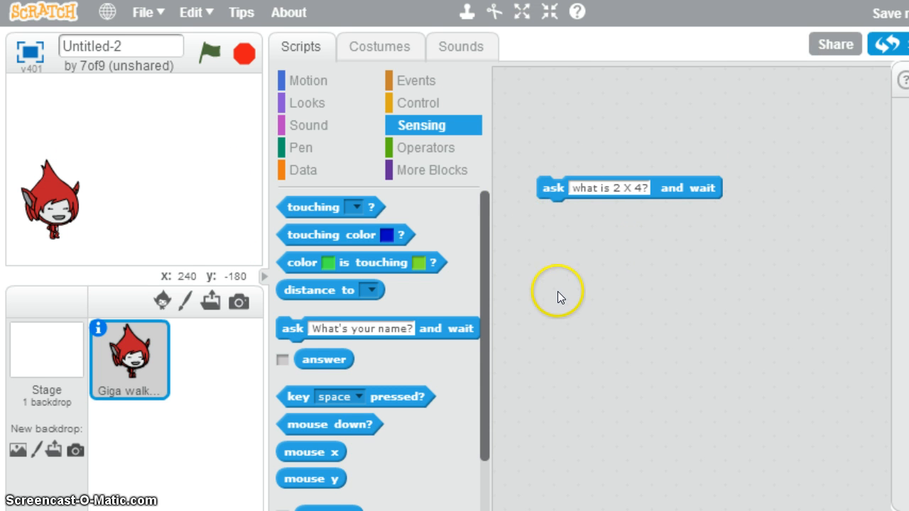
mouse_move(561, 296)
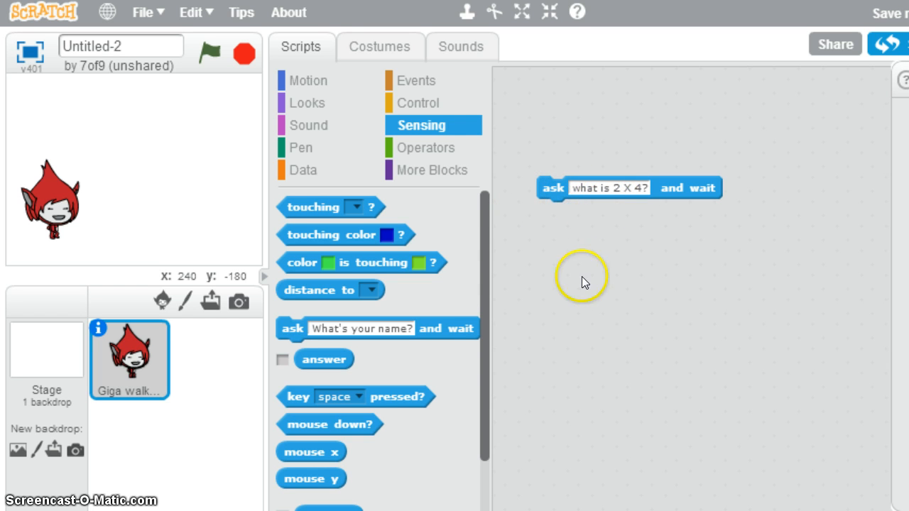
mouse_move(568, 320)
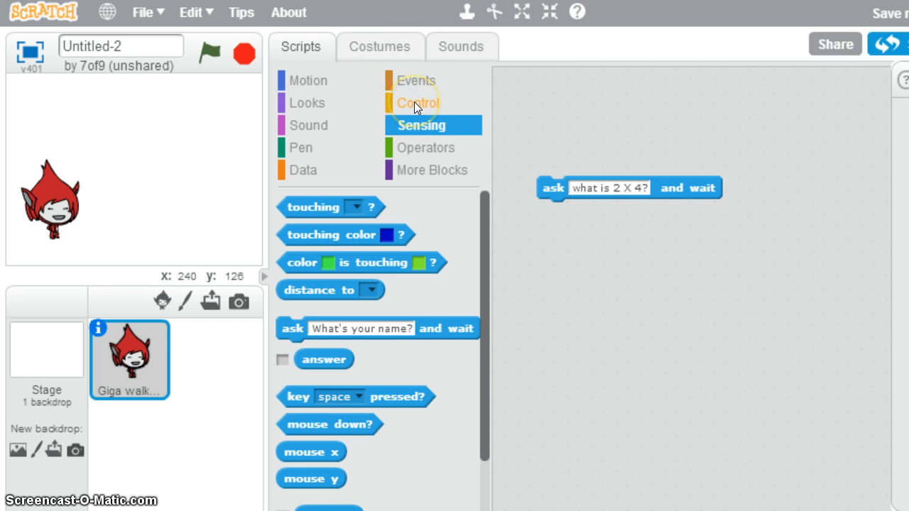
mouse_move(334, 158)
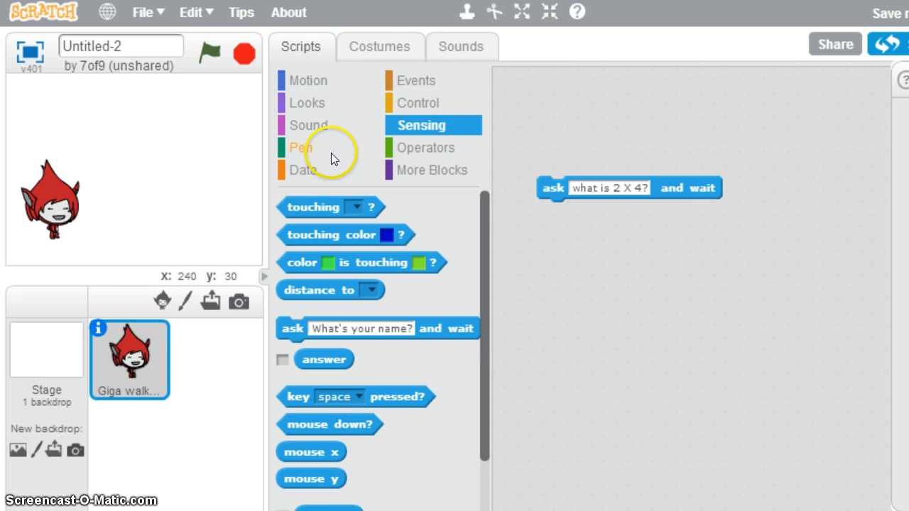
mouse_move(422, 108)
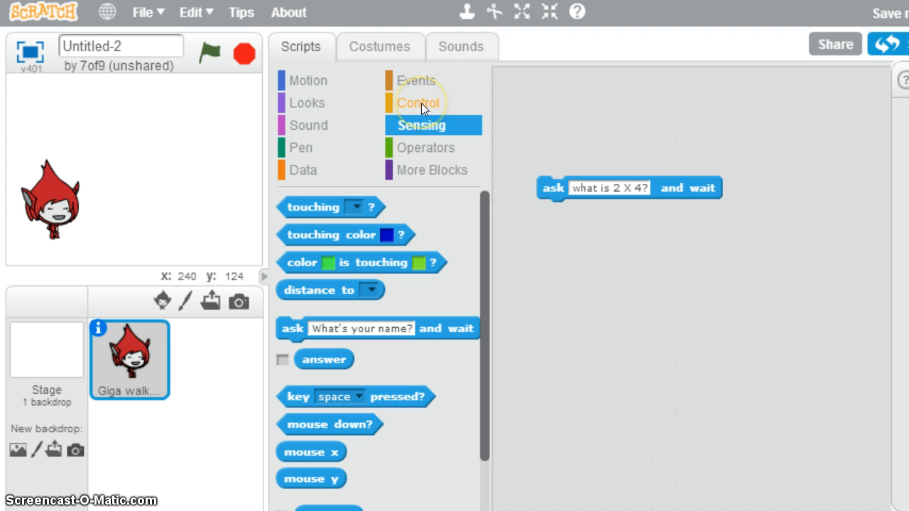
Snap an if-then-else block from the Control blocks beneath the ask block.
left_click(418, 103)
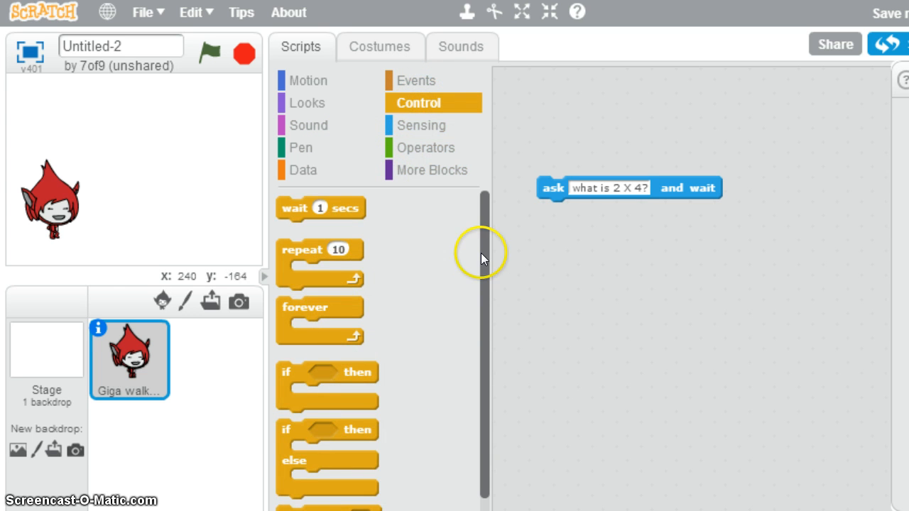
scroll("down", 3)
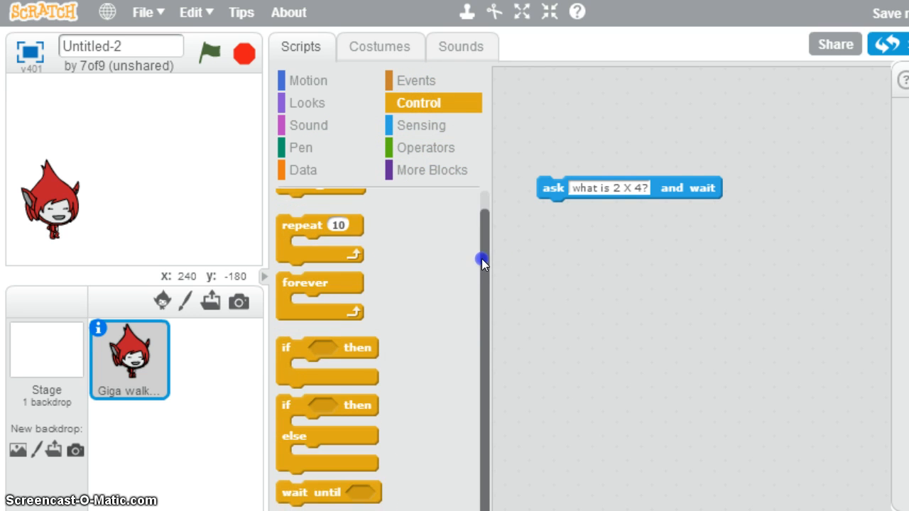
scroll("down", 3)
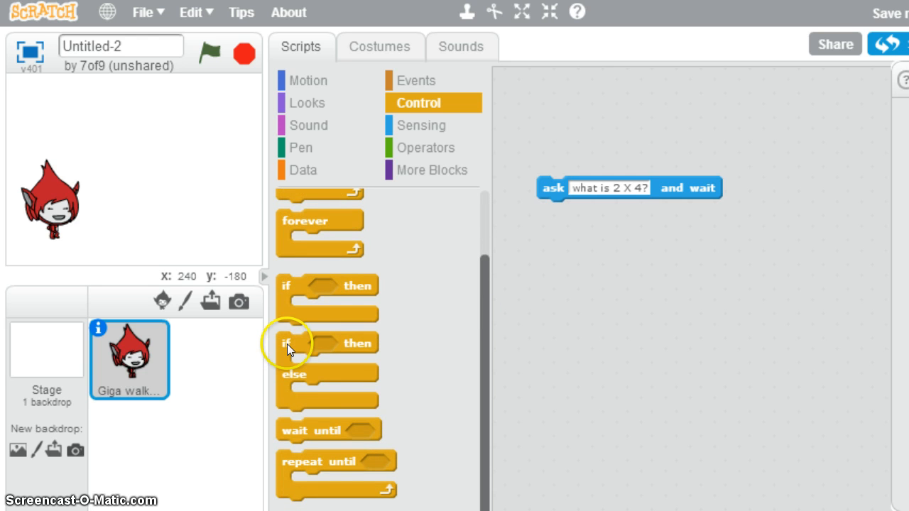
left_click_drag(327, 359, 575, 276)
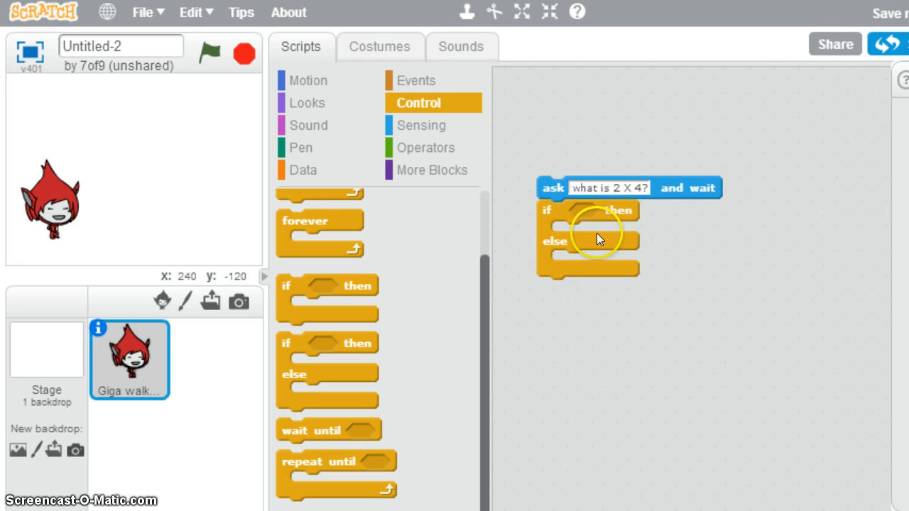
mouse_move(572, 239)
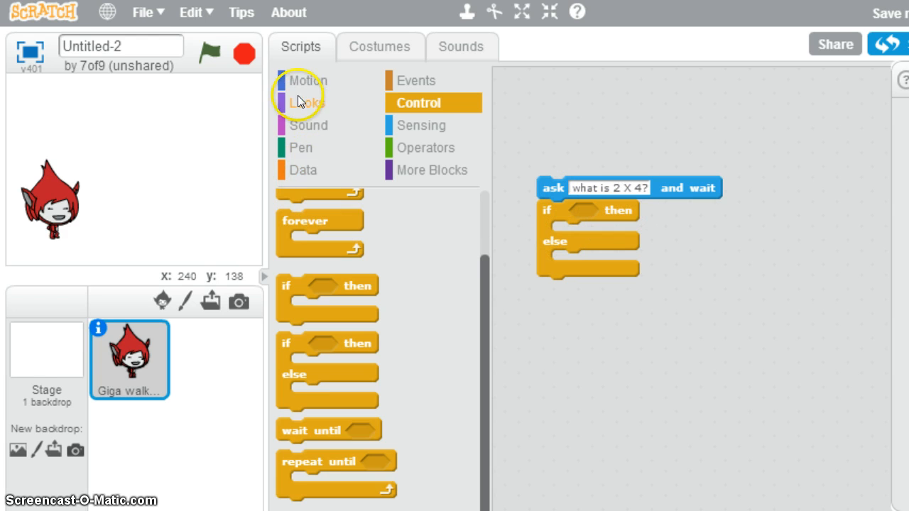
Fill the if and else branches with say blocks reading 'hurray!!' and 'wrong!!!'.
left_click(308, 103)
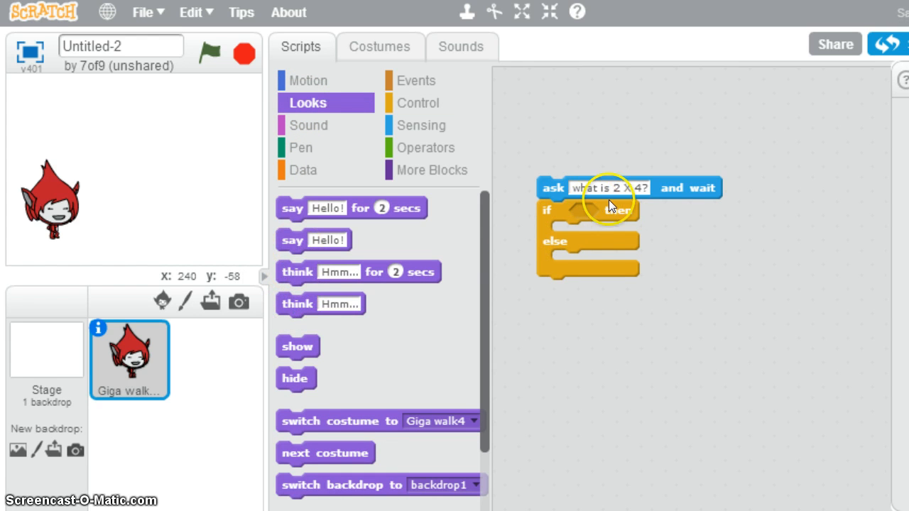
mouse_move(299, 208)
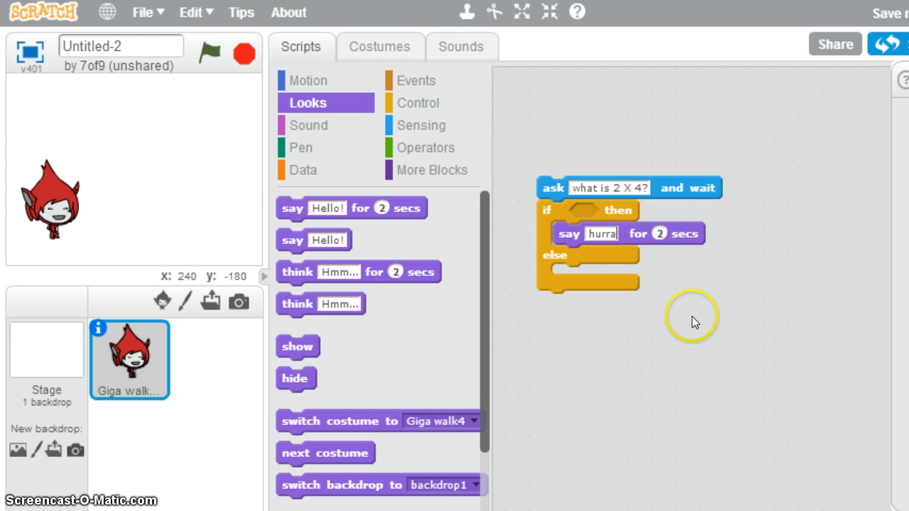
type("hurray!!")
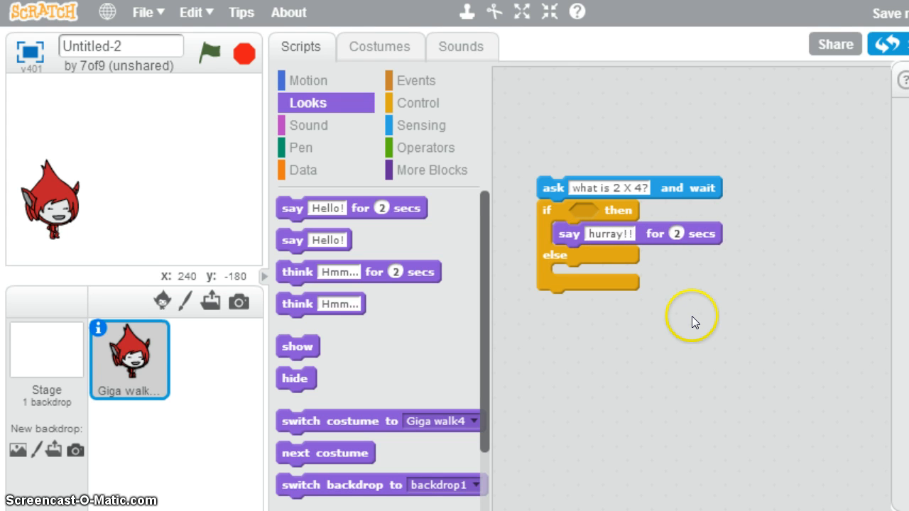
mouse_move(283, 219)
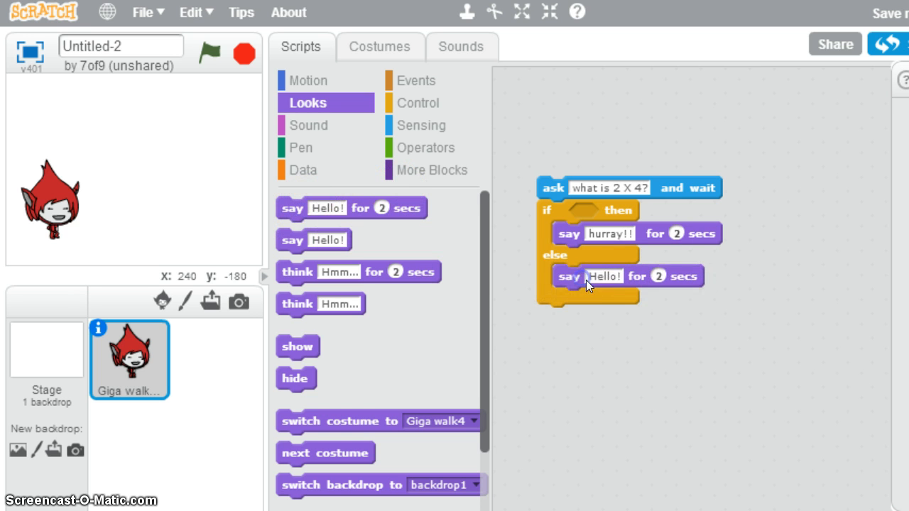
double_click(604, 276)
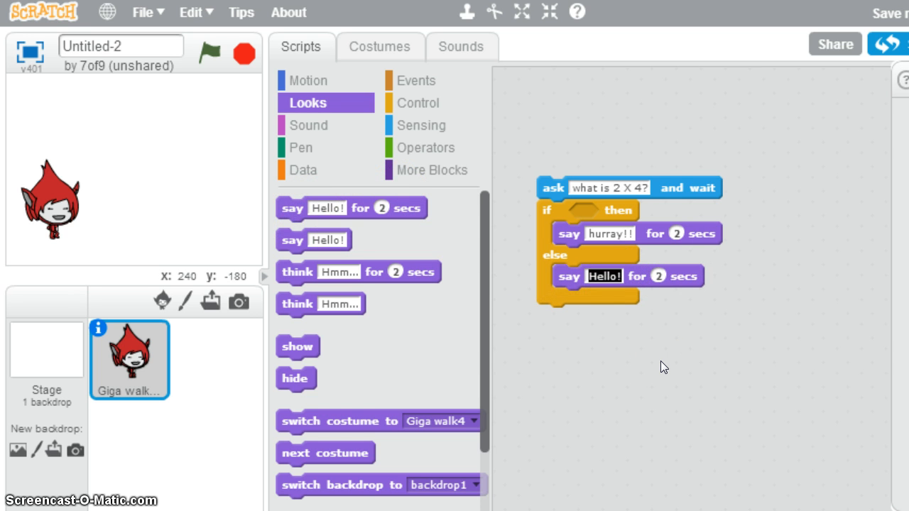
type("wrong!!!")
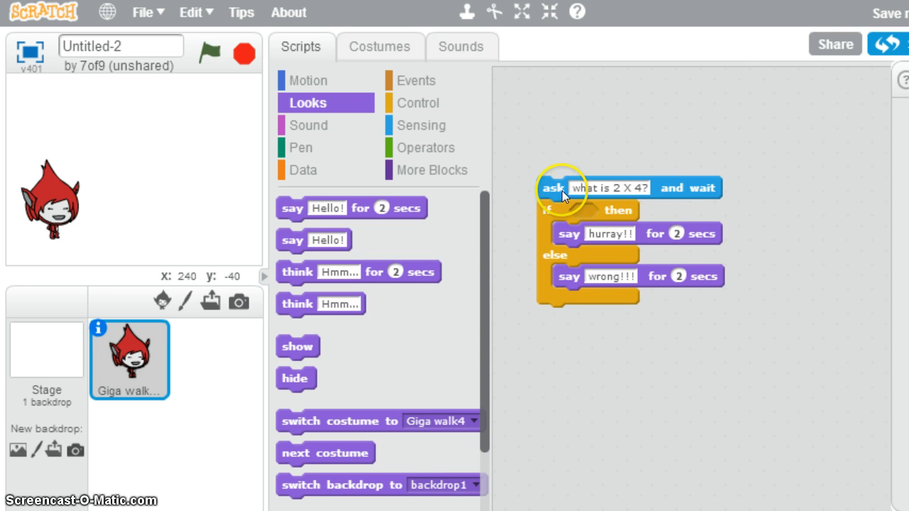
mouse_move(586, 213)
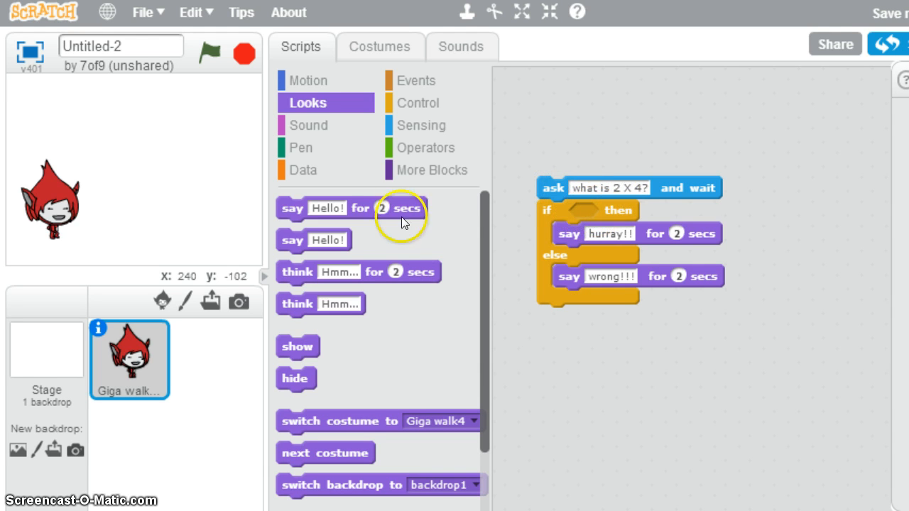
mouse_move(425, 148)
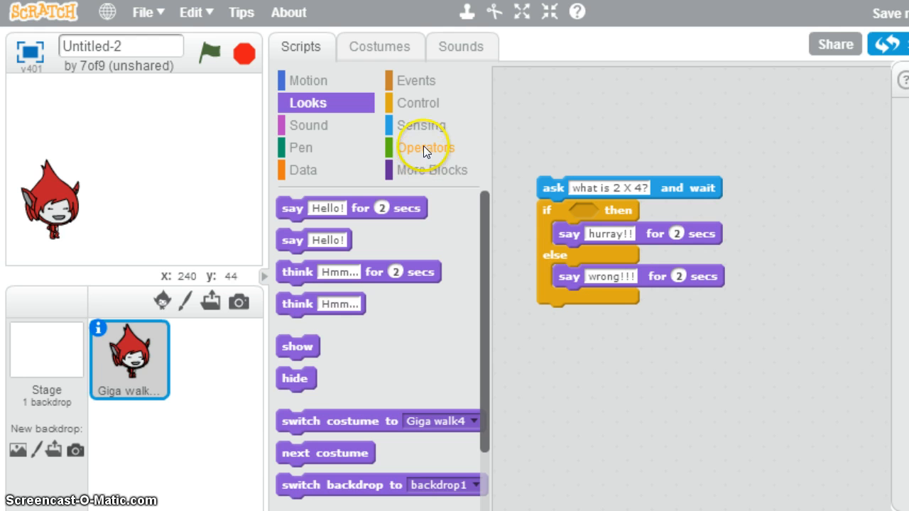
Place a separate equals block in the scripts area with 8 in its right slot.
left_click(426, 148)
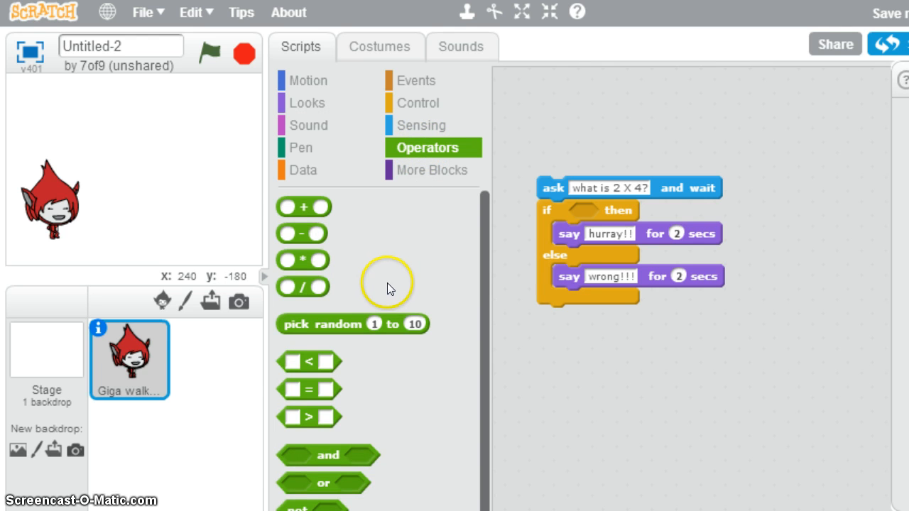
mouse_move(350, 364)
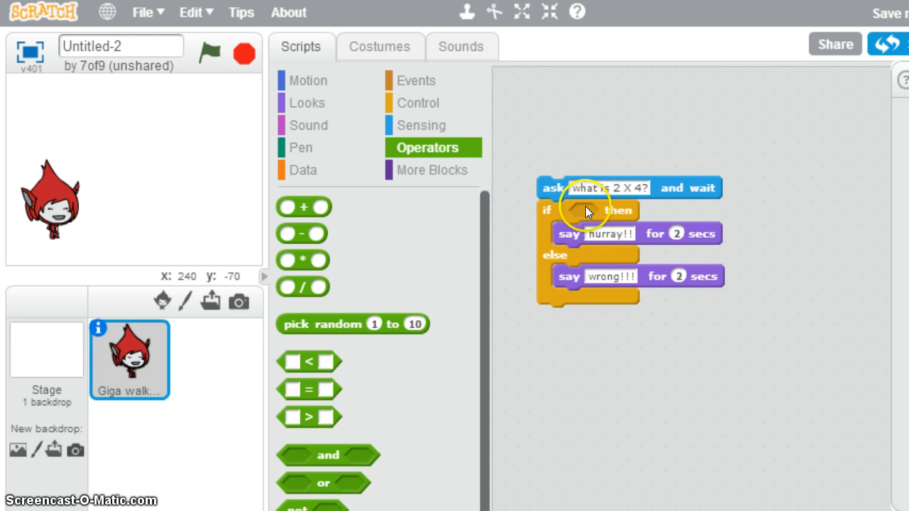
mouse_move(572, 231)
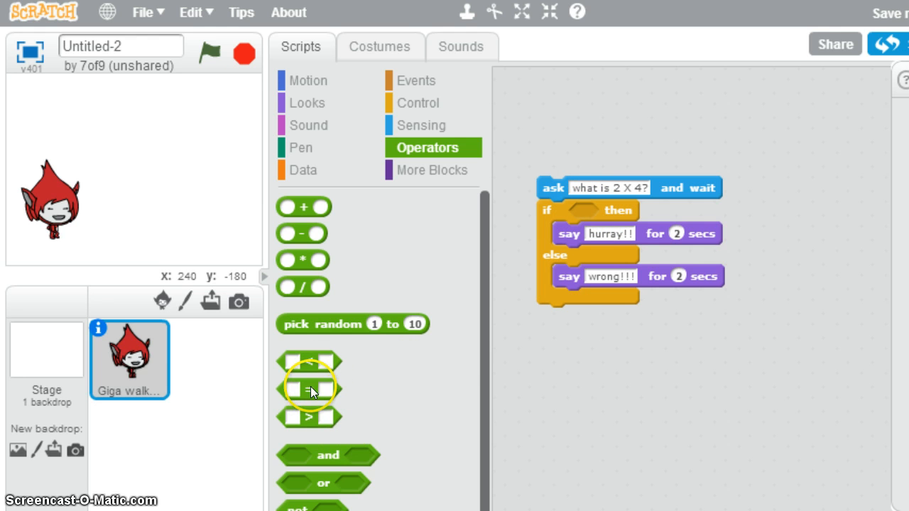
left_click_drag(309, 388, 574, 353)
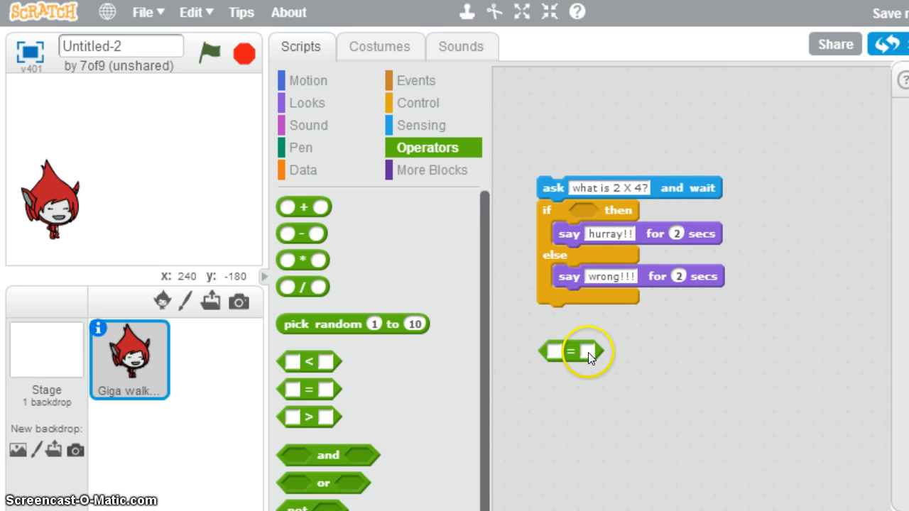
left_click(588, 351)
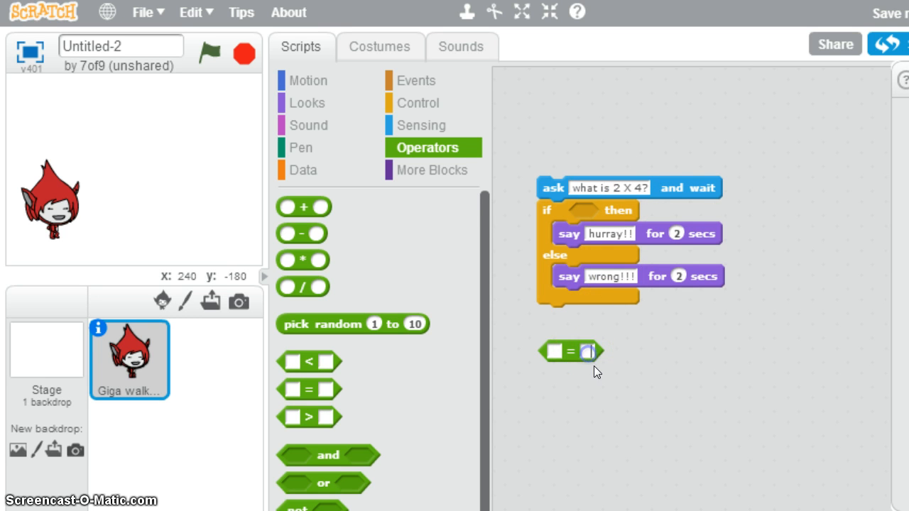
type("8")
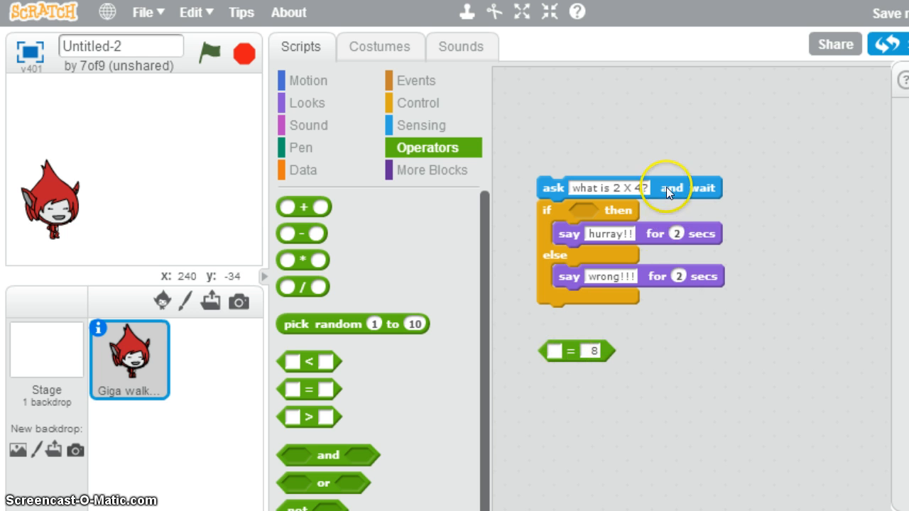
left_click(420, 125)
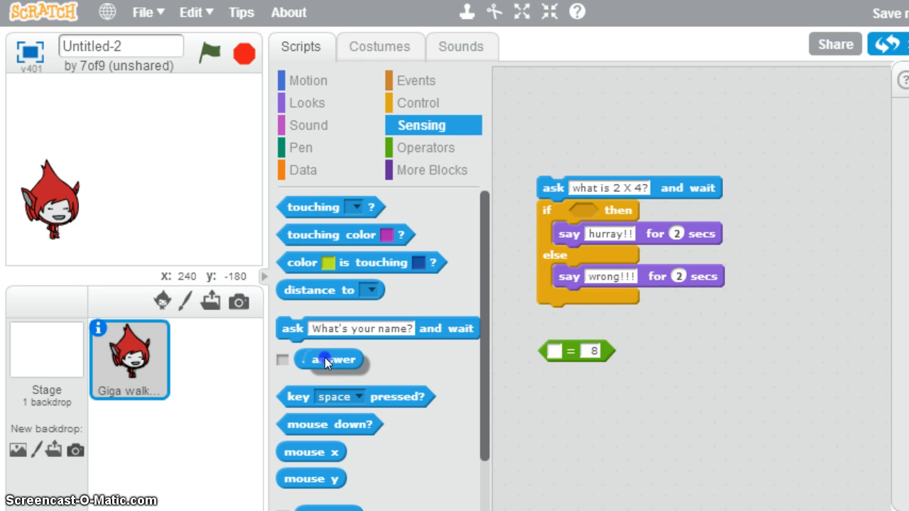
Put the answer reporter into the equals block's left slot and drop it into the if condition.
left_click_drag(329, 359, 579, 371)
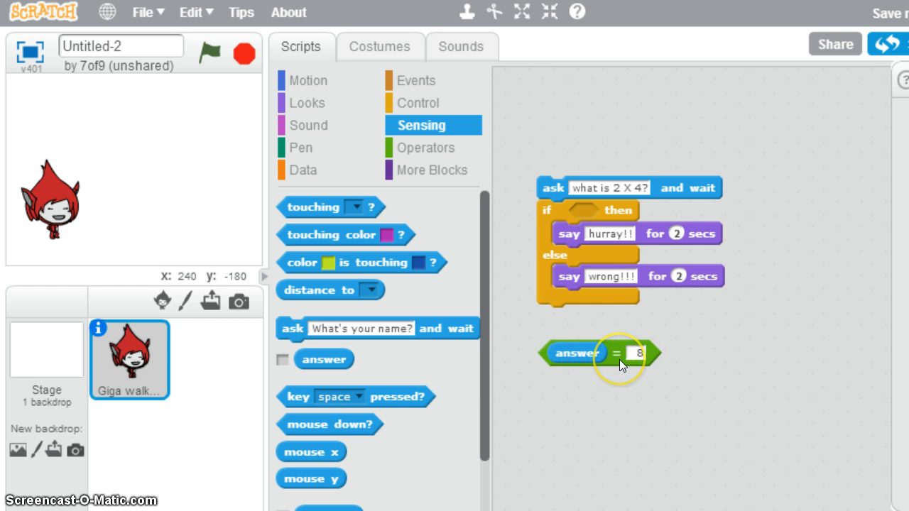
mouse_move(614, 366)
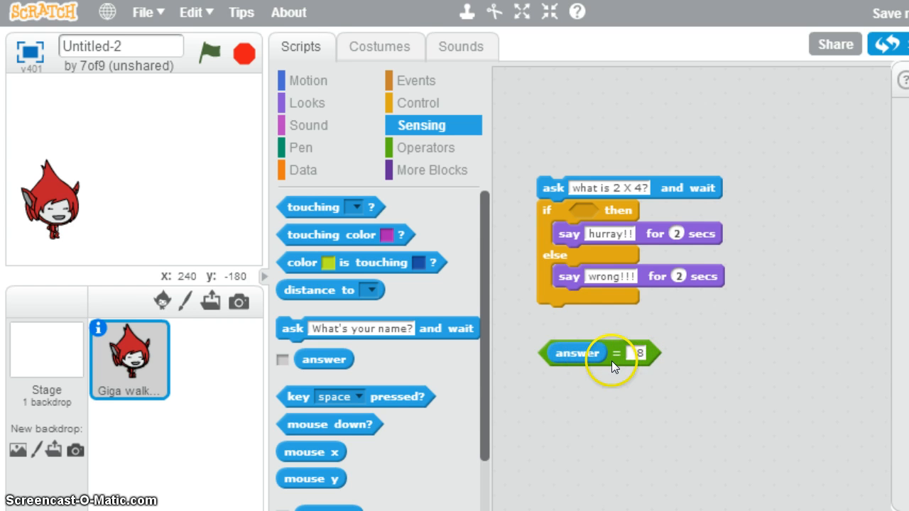
left_click_drag(577, 353, 595, 380)
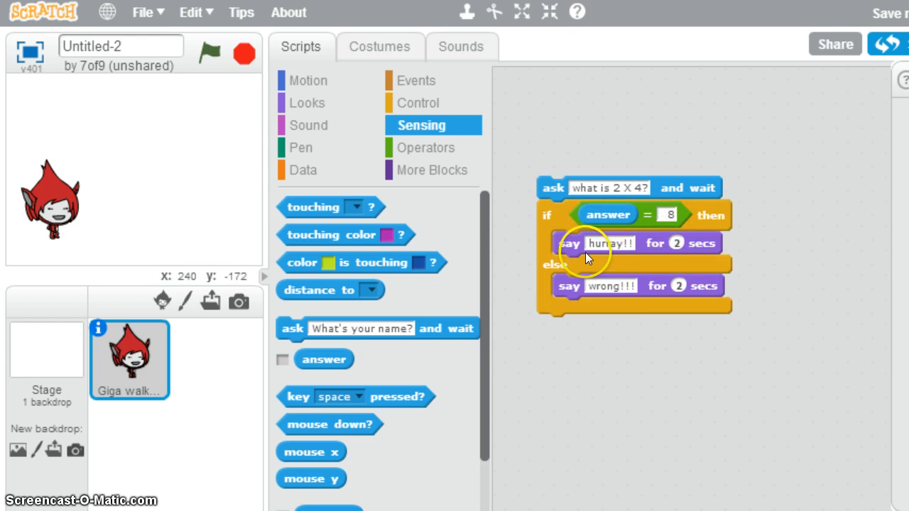
mouse_move(626, 270)
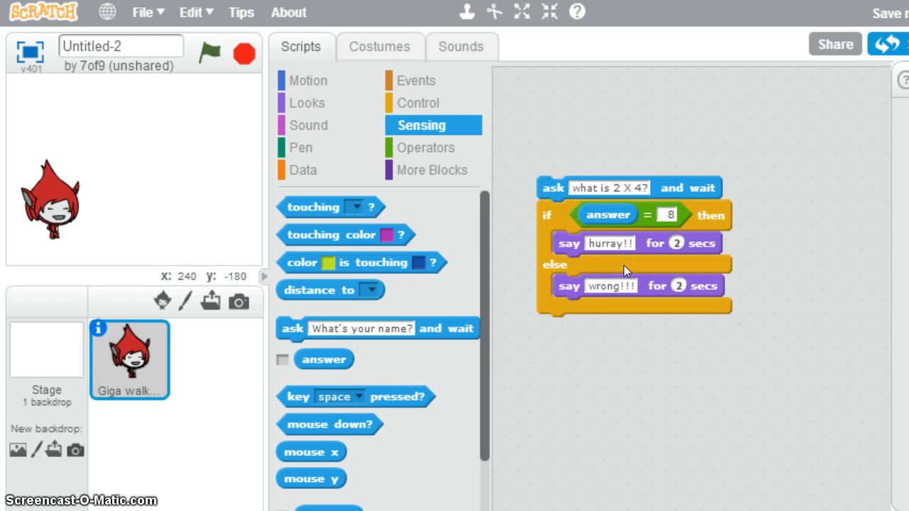
mouse_move(549, 250)
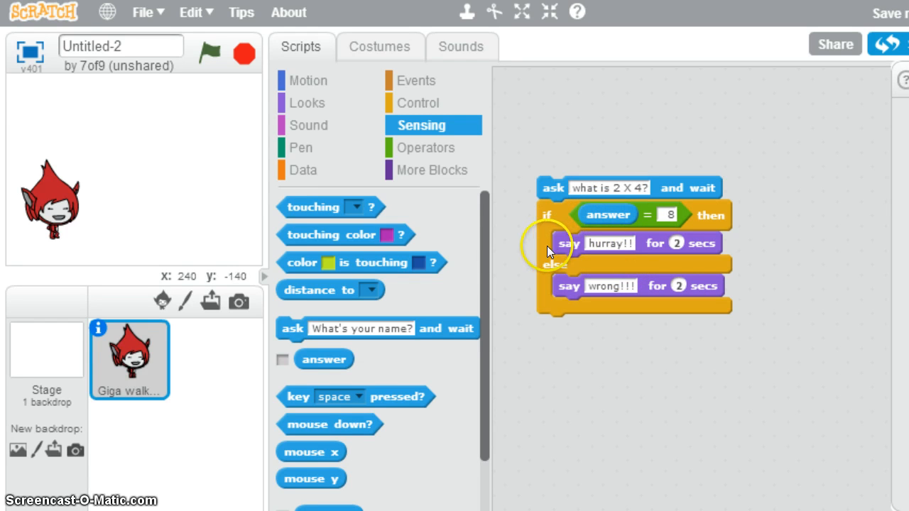
mouse_move(585, 318)
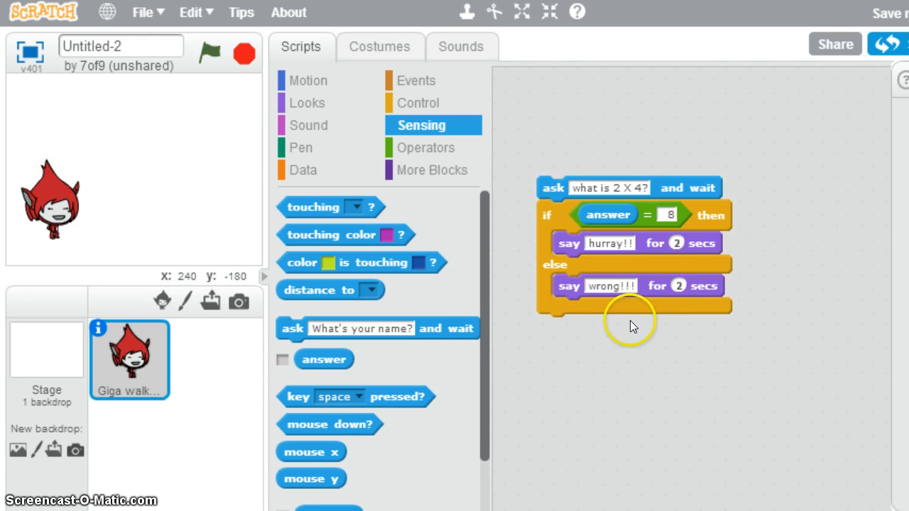
mouse_move(646, 92)
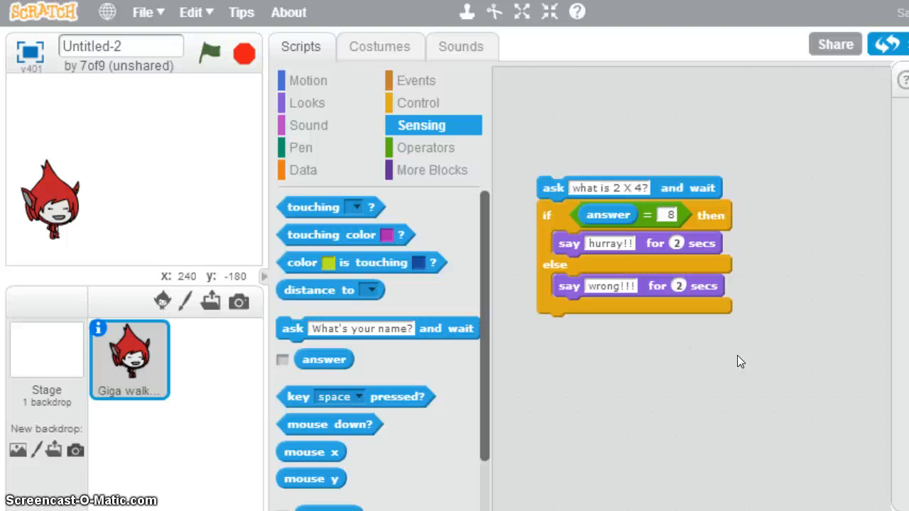
mouse_move(657, 309)
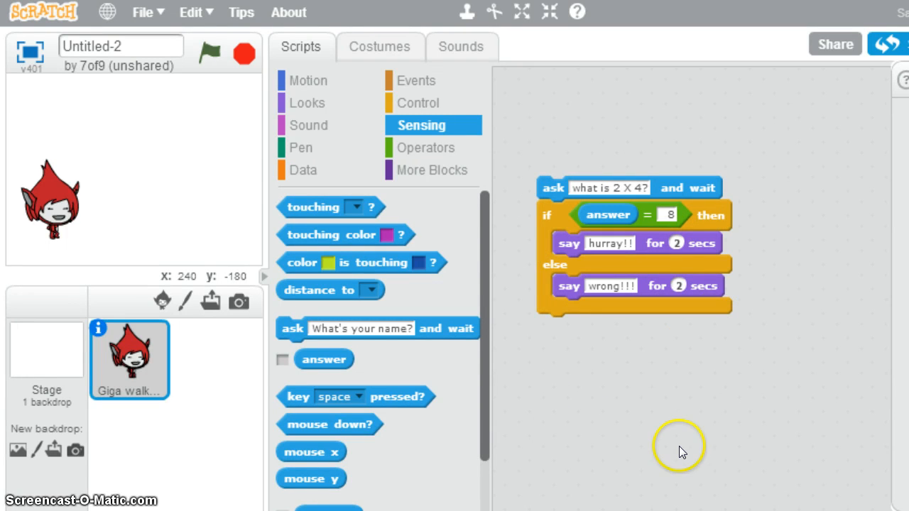
mouse_move(770, 249)
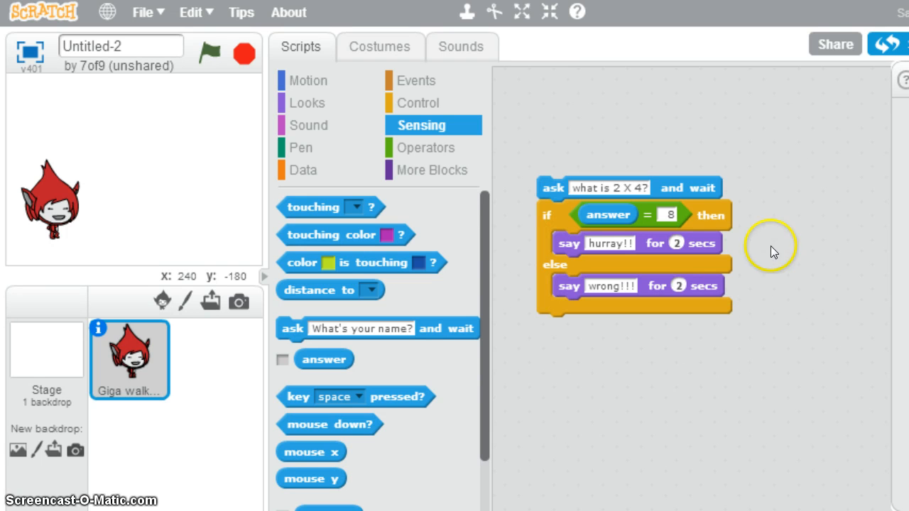
mouse_move(666, 355)
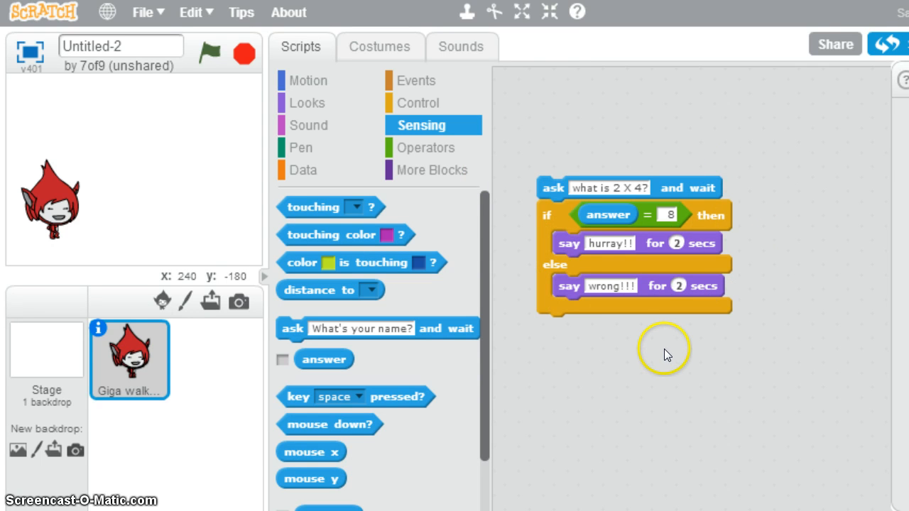
mouse_move(583, 353)
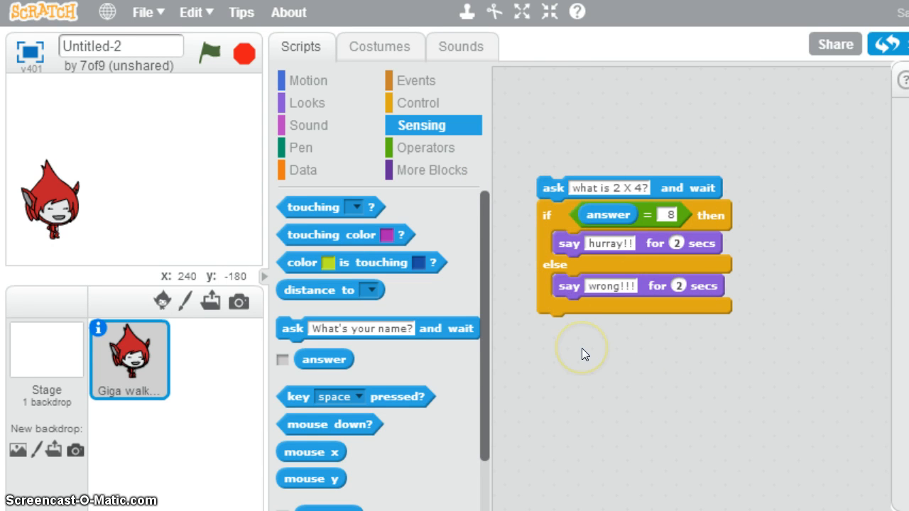
mouse_move(584, 353)
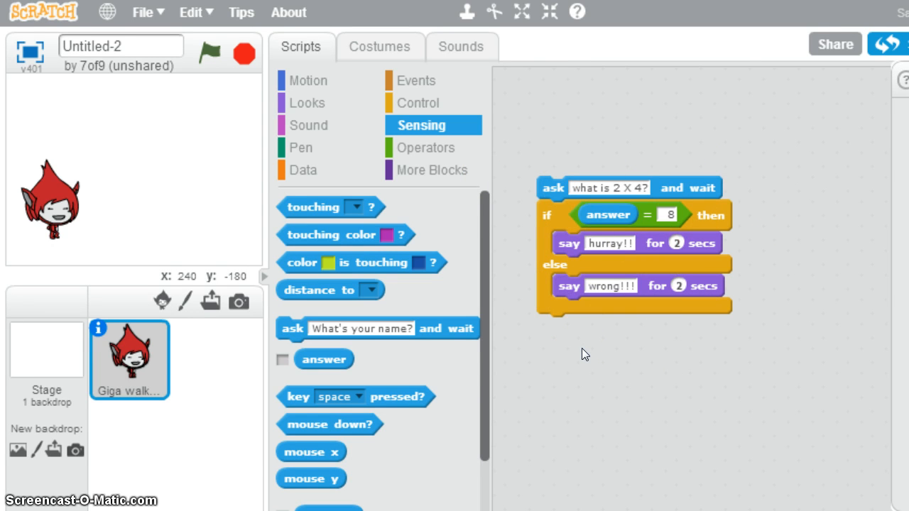